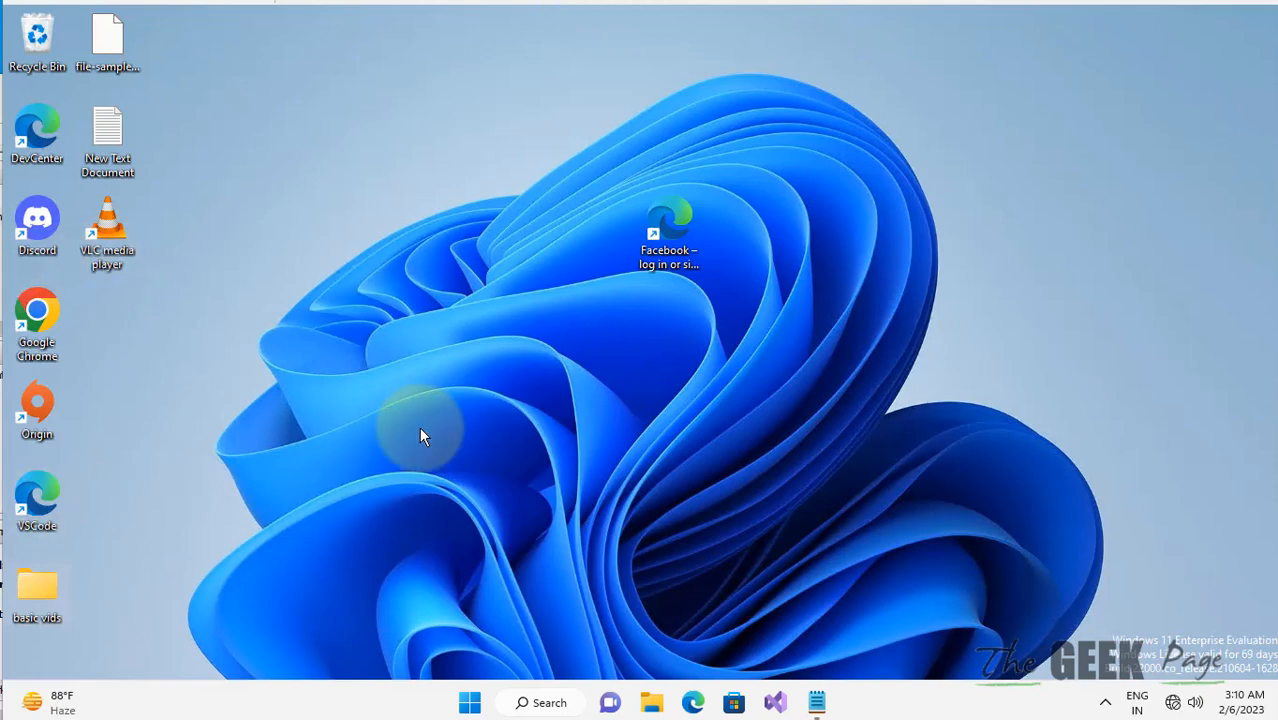
mouse_move(510, 617)
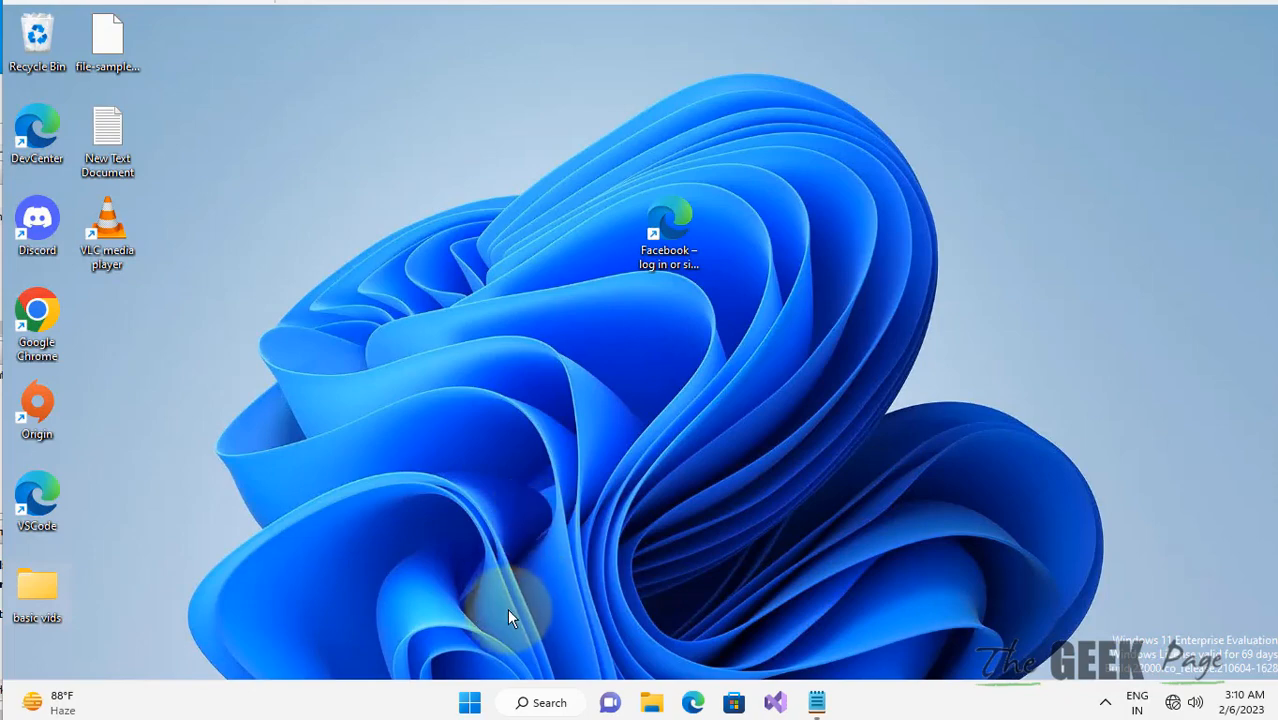
Step: Open Task Manager from the Start quick menu and select the Windows Explorer process
right_click(470, 702)
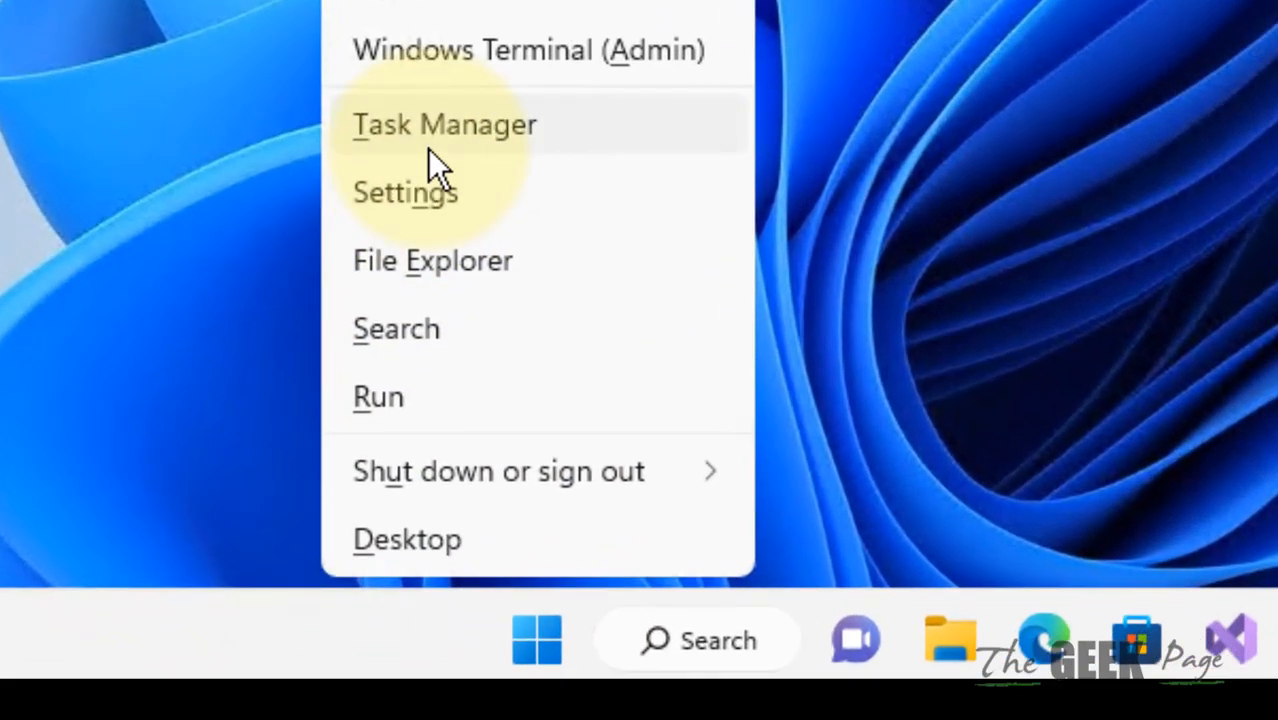
click(444, 124)
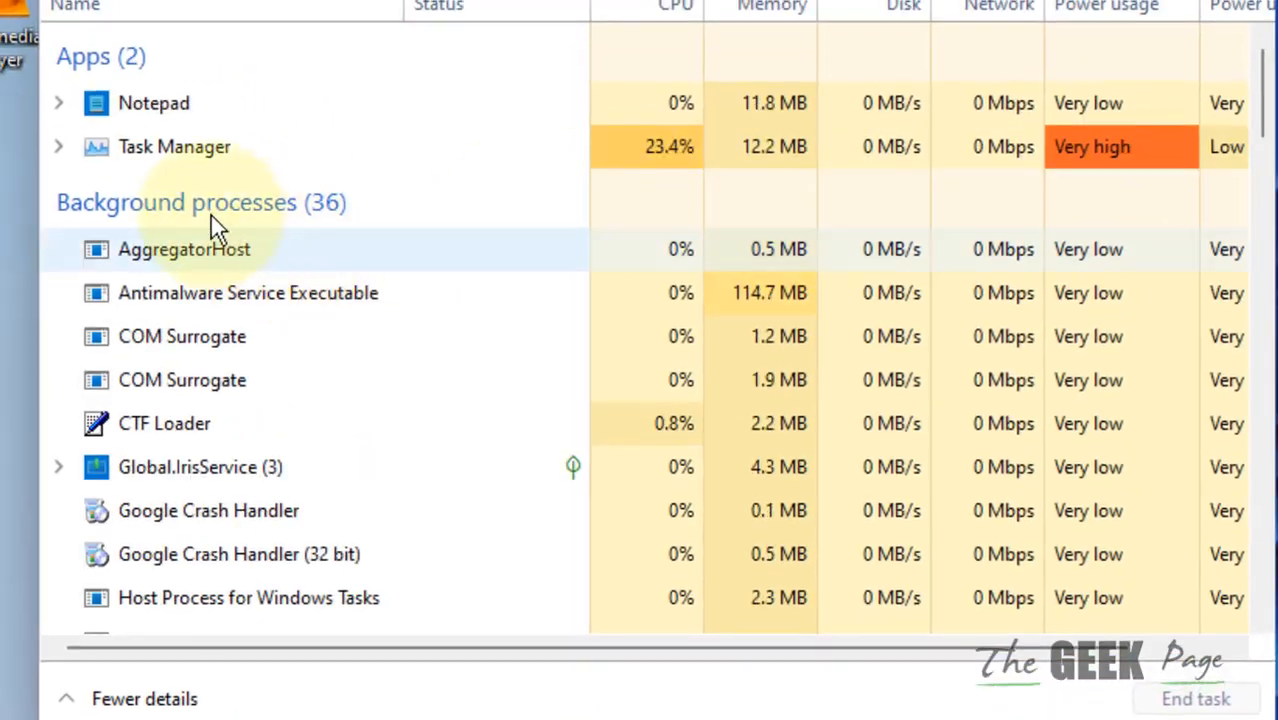
scroll(down, 3)
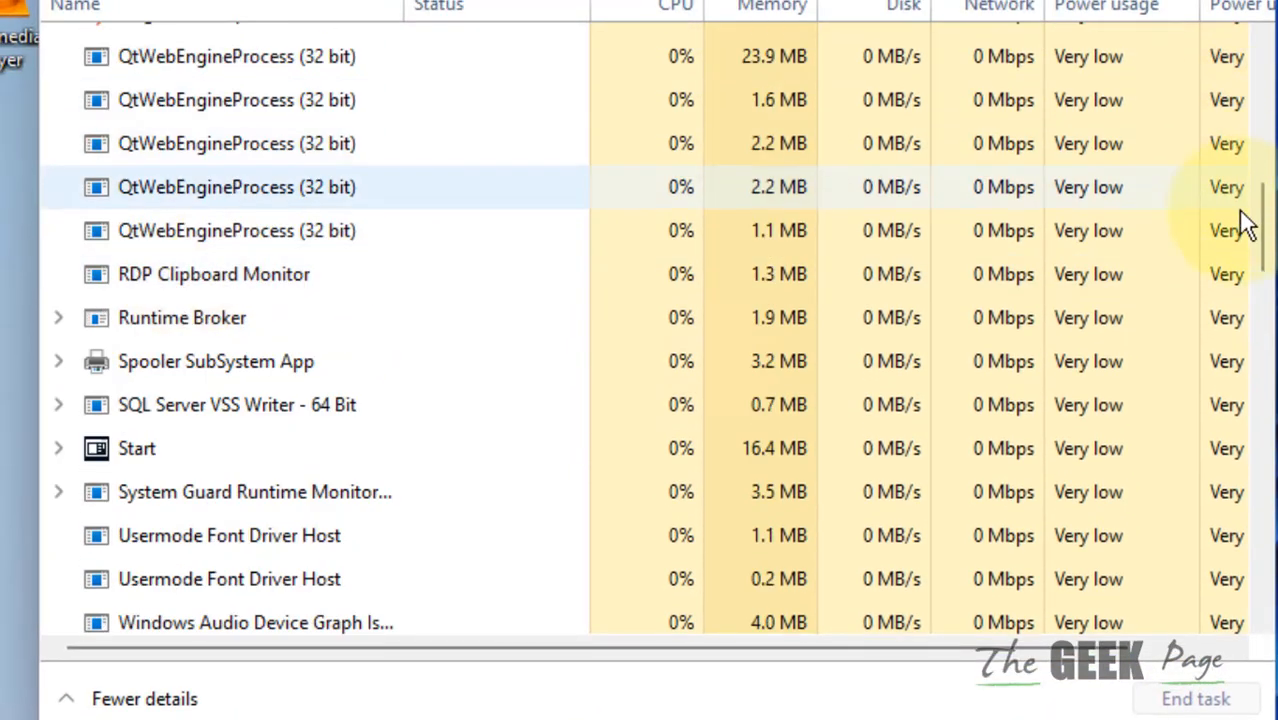
scroll(up, 3)
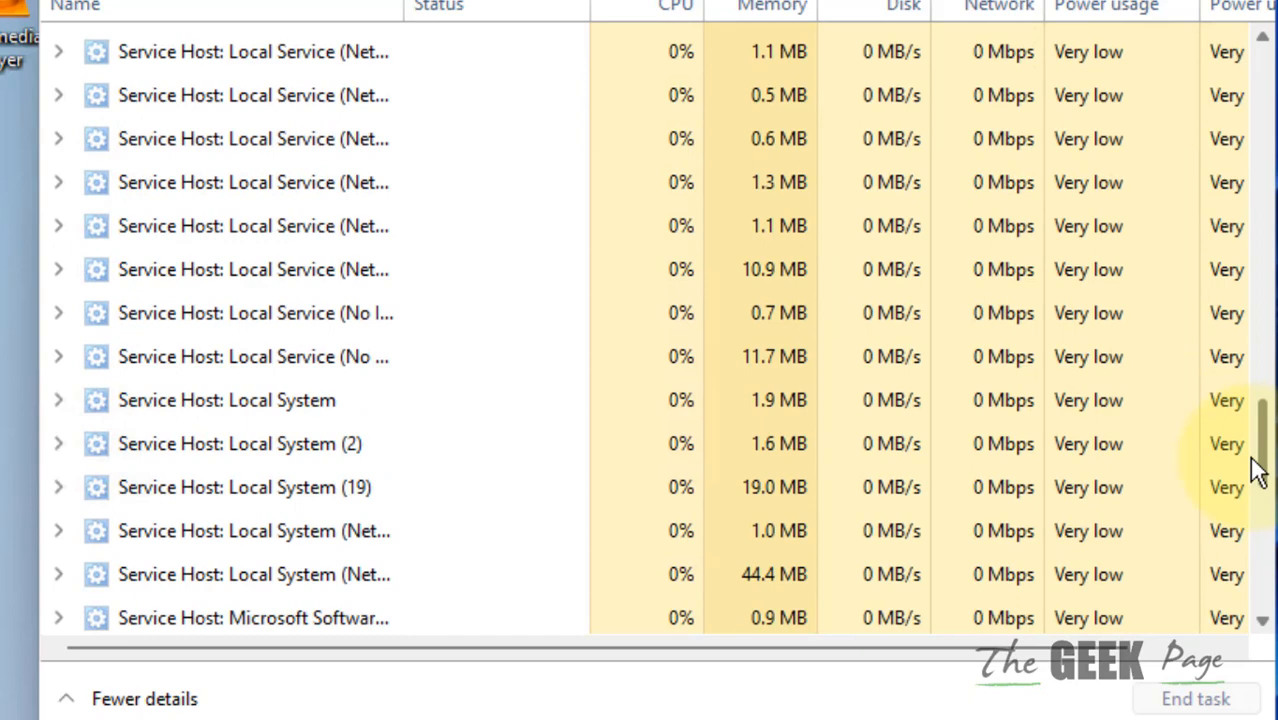
scroll(down, 3)
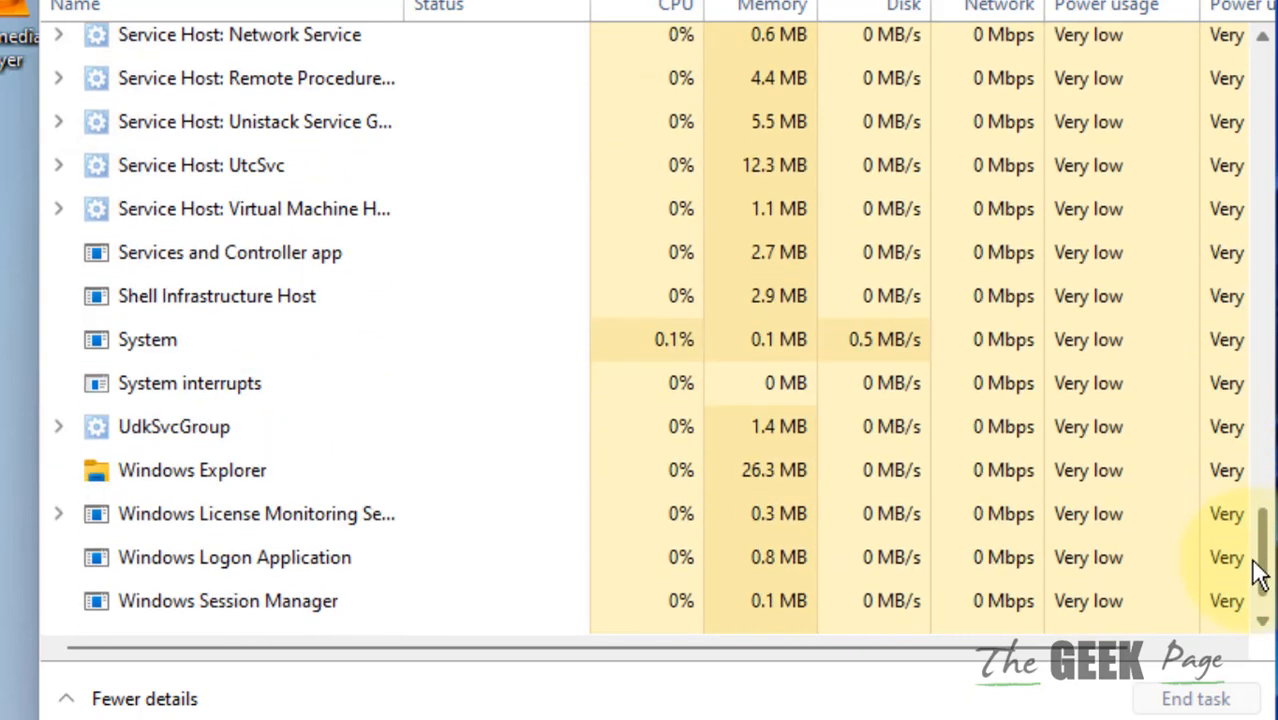
click(192, 470)
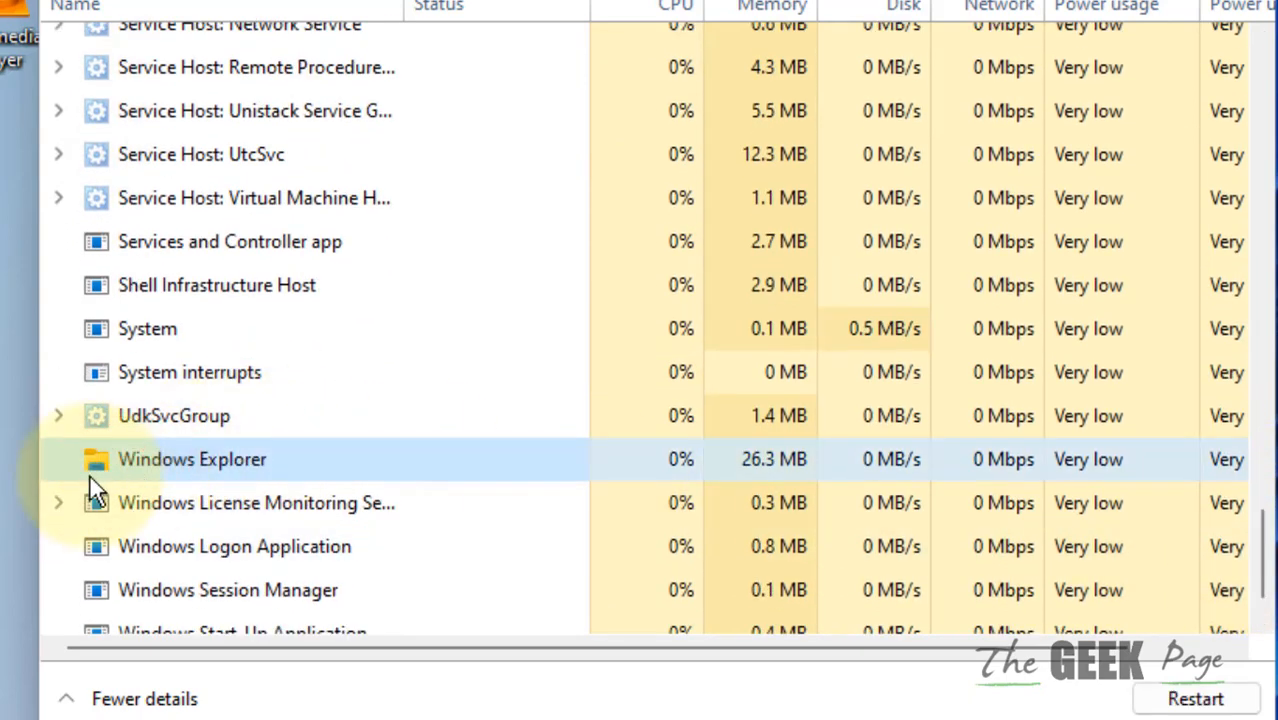
mouse_move(245, 480)
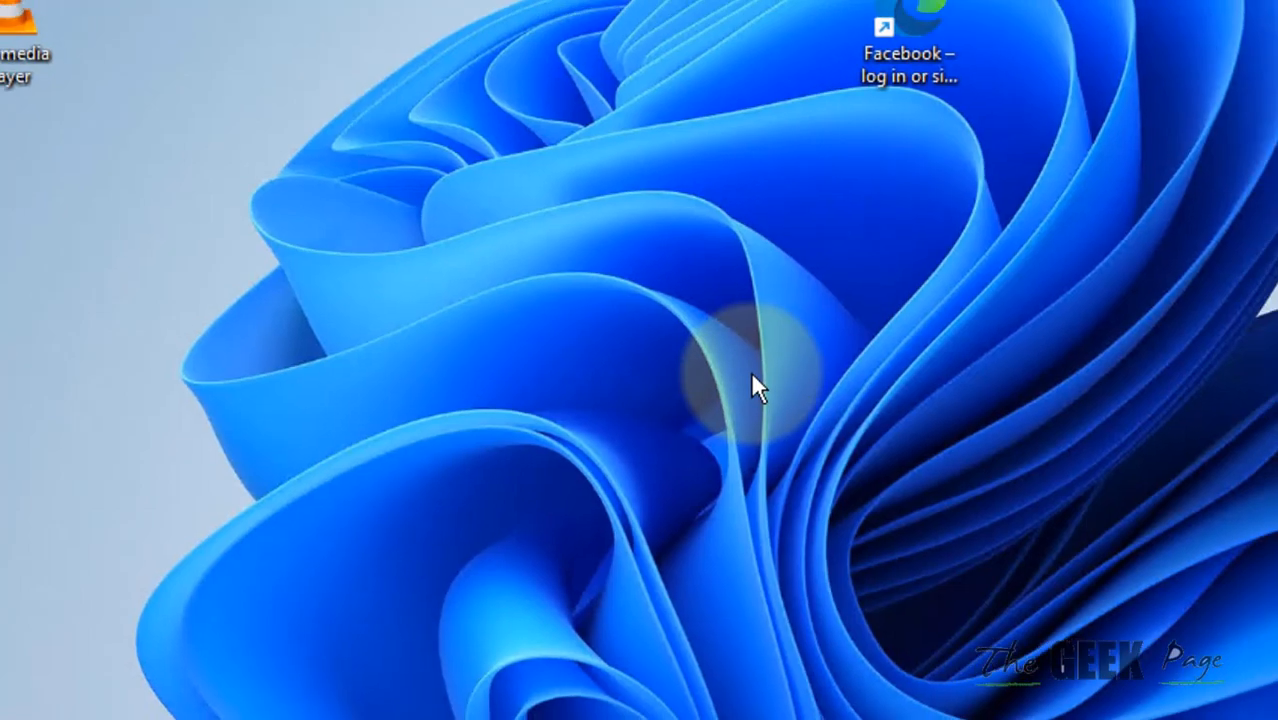
Step: Search Windows for 'powershell' to find Windows PowerShell
click(540, 702)
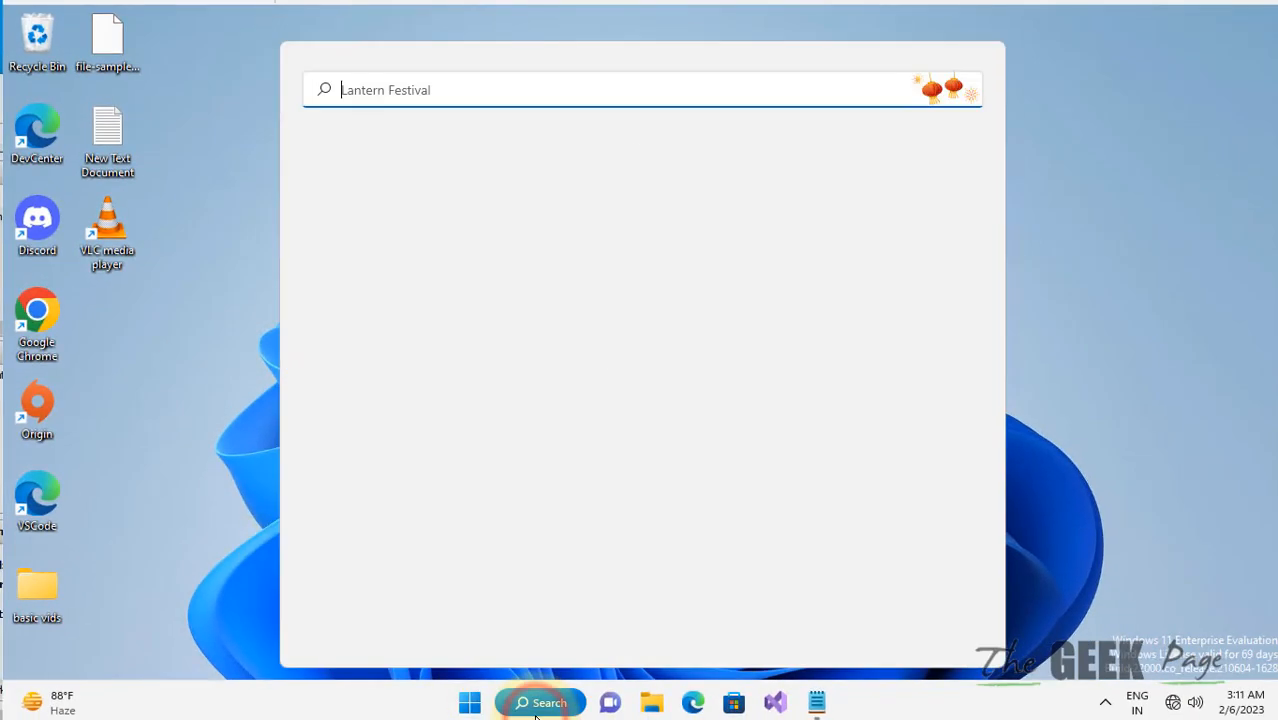
text(power)
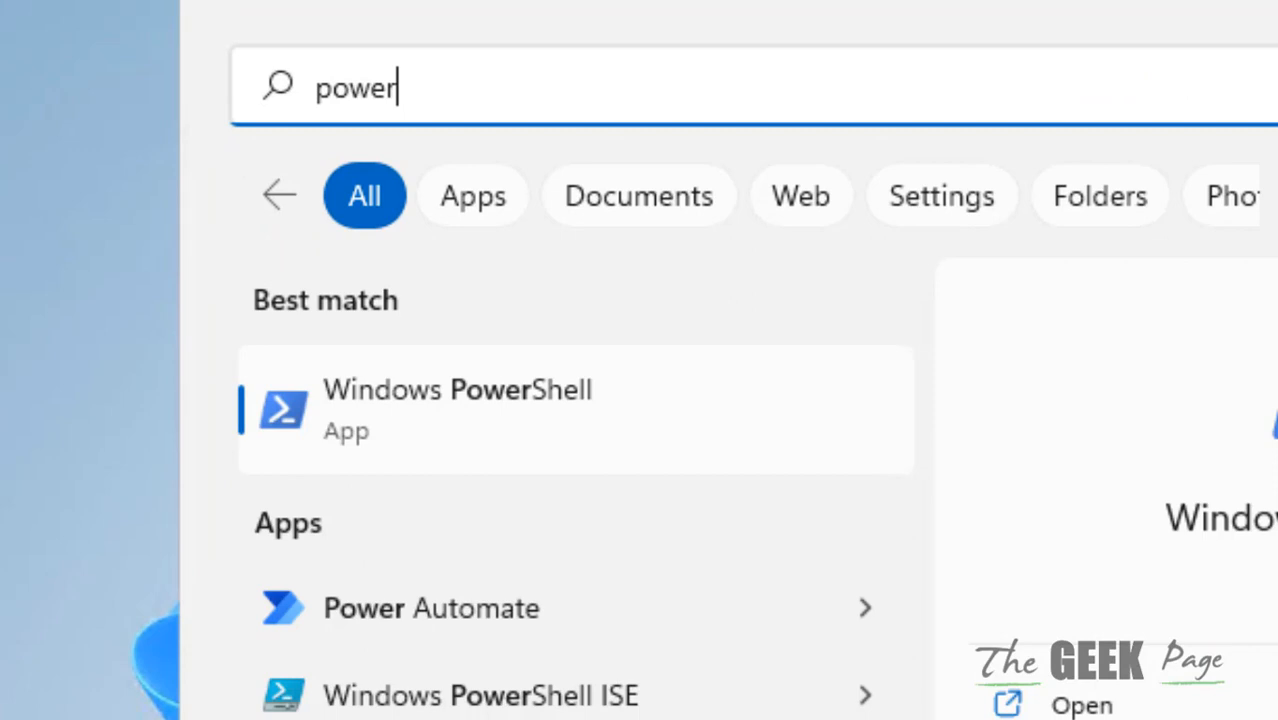
text(shell)
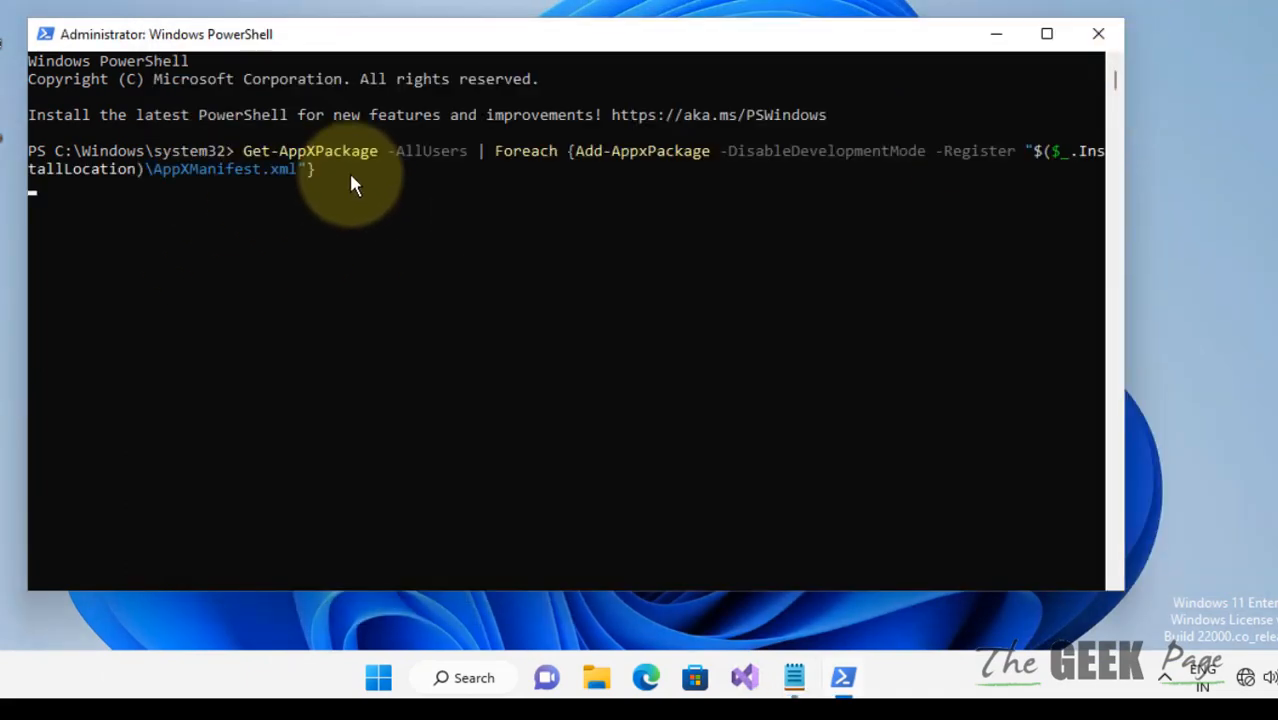
Step: Run the Get-AppXPackage re-registration command, then minimize PowerShell
key(Return)
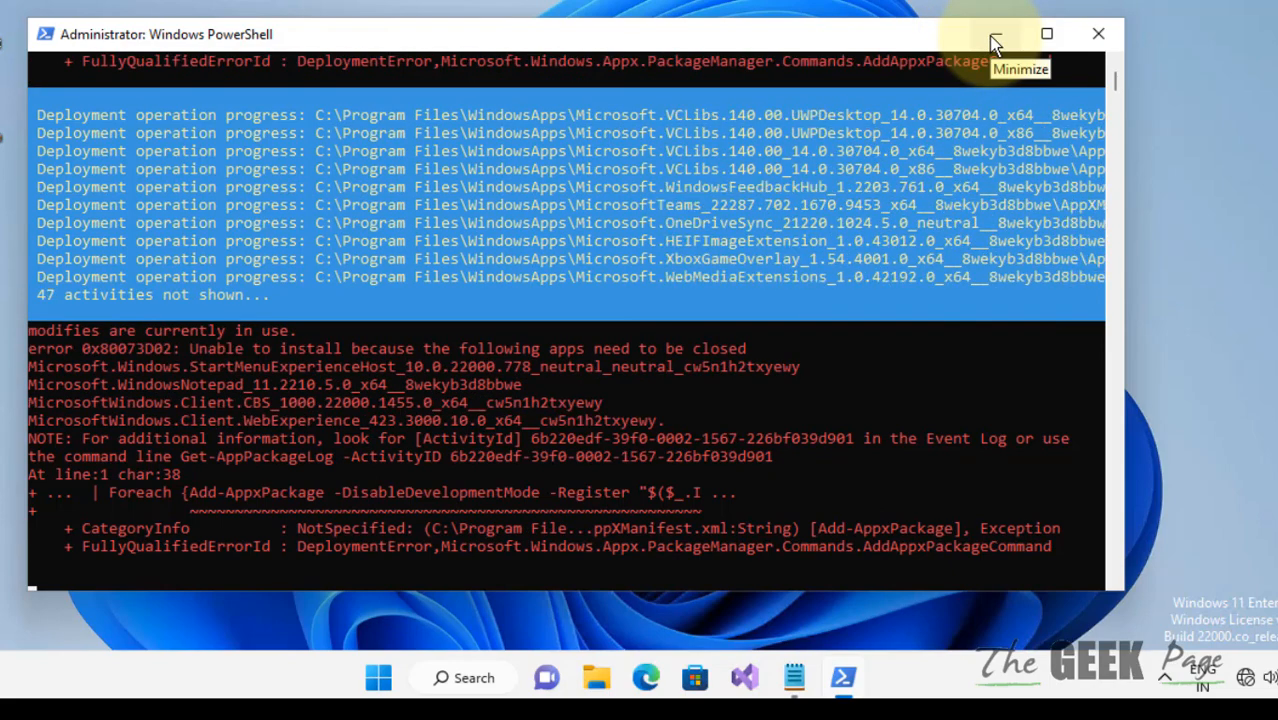
click(462, 678)
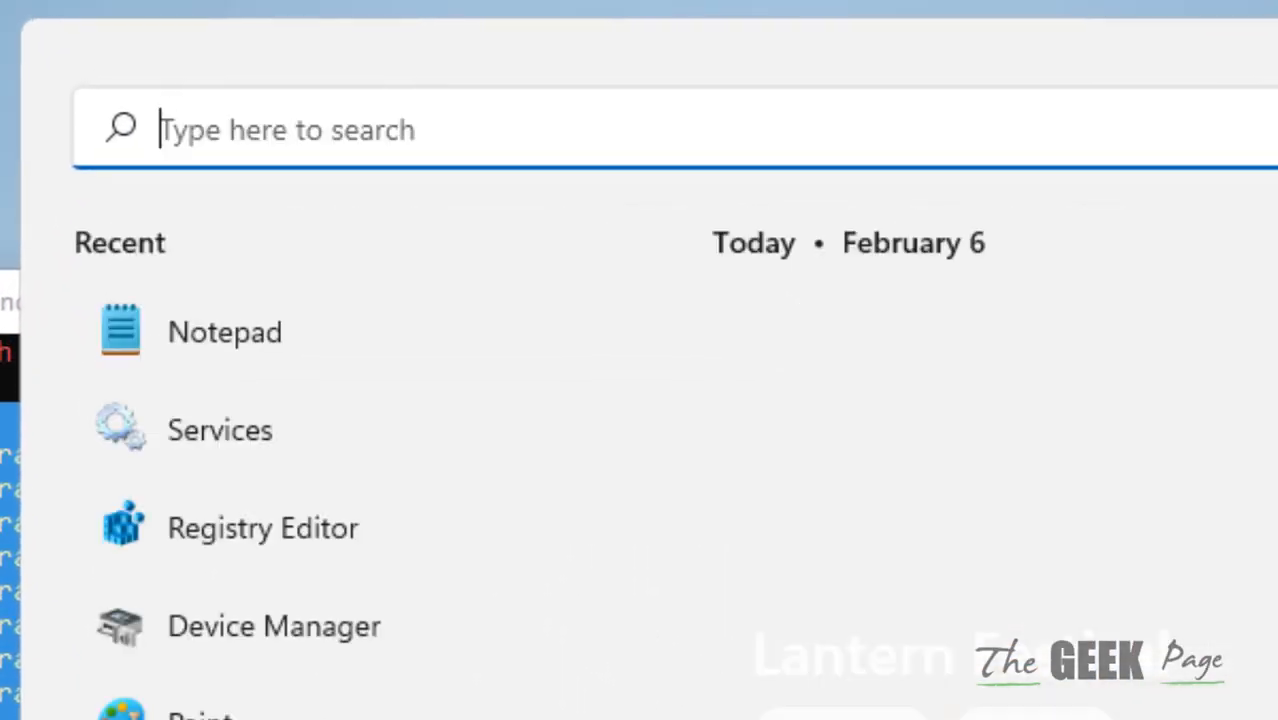
Step: Search for 'cmd' and bring up Command Prompt's run-as-administrator option
text(cmd)
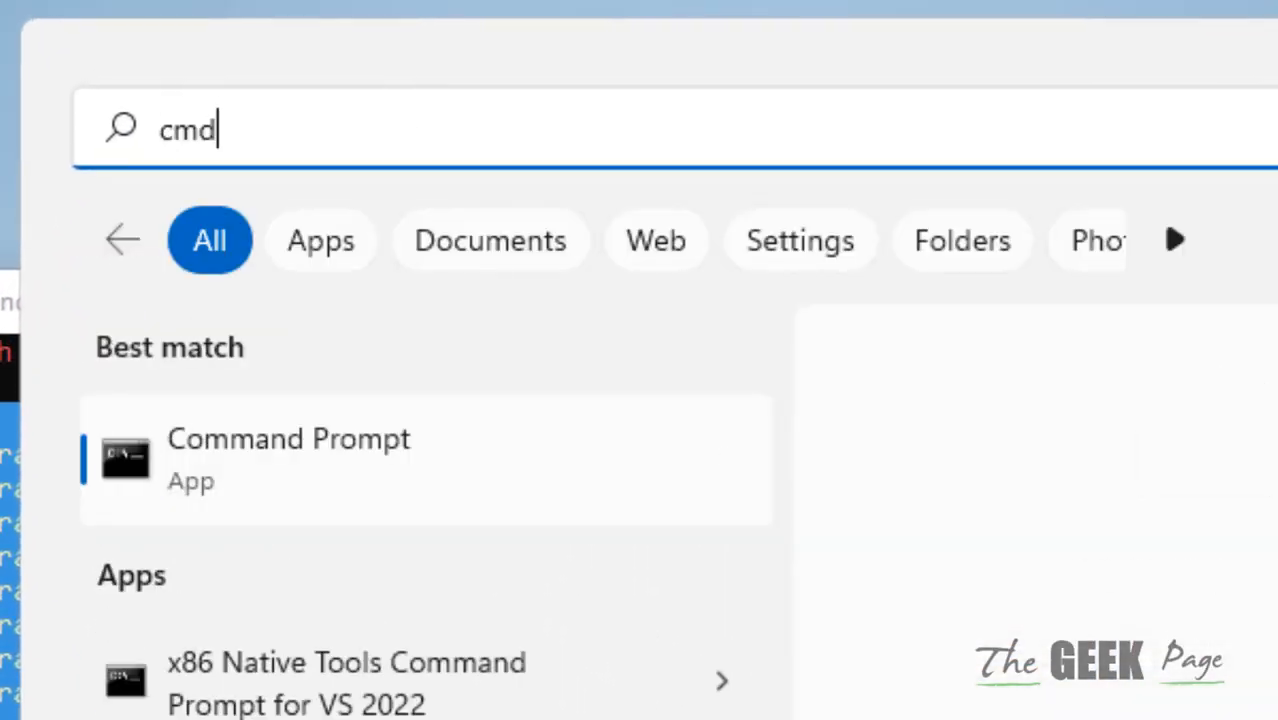
right_click(288, 455)
text(s)
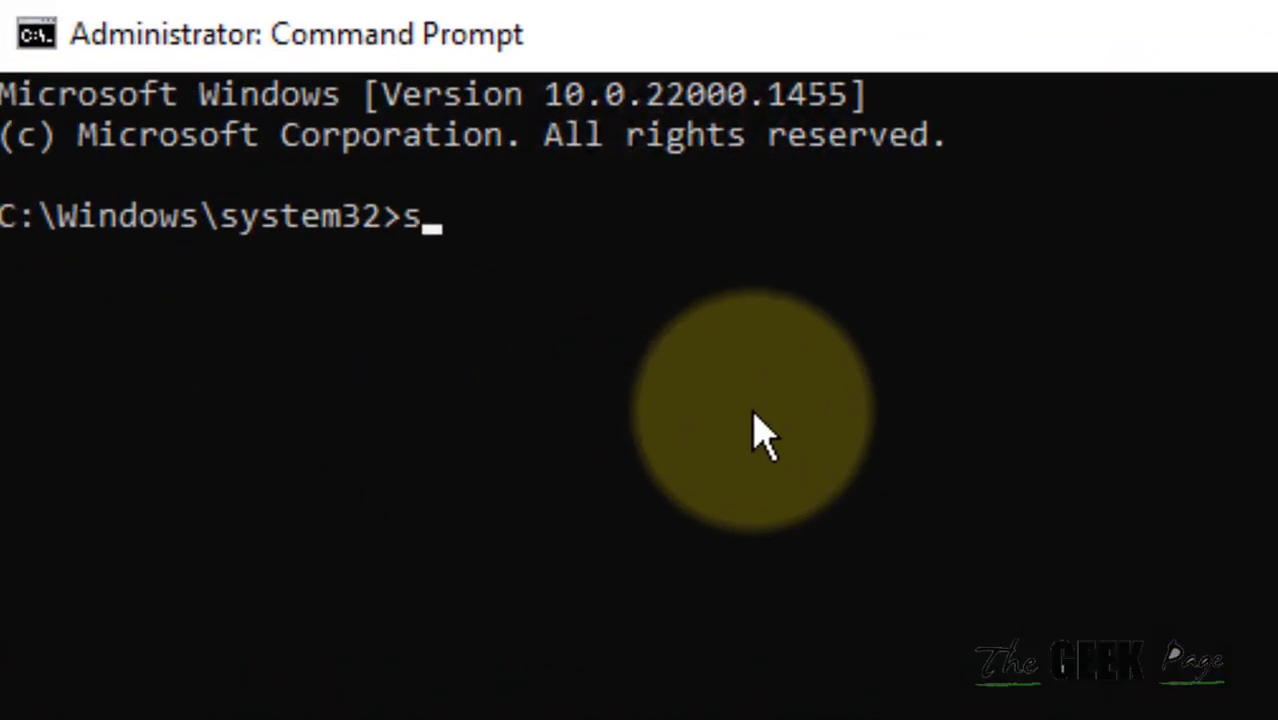
Step: Run sfc /scannow in Command Prompt, then bring the PowerShell window forward
text(fc)
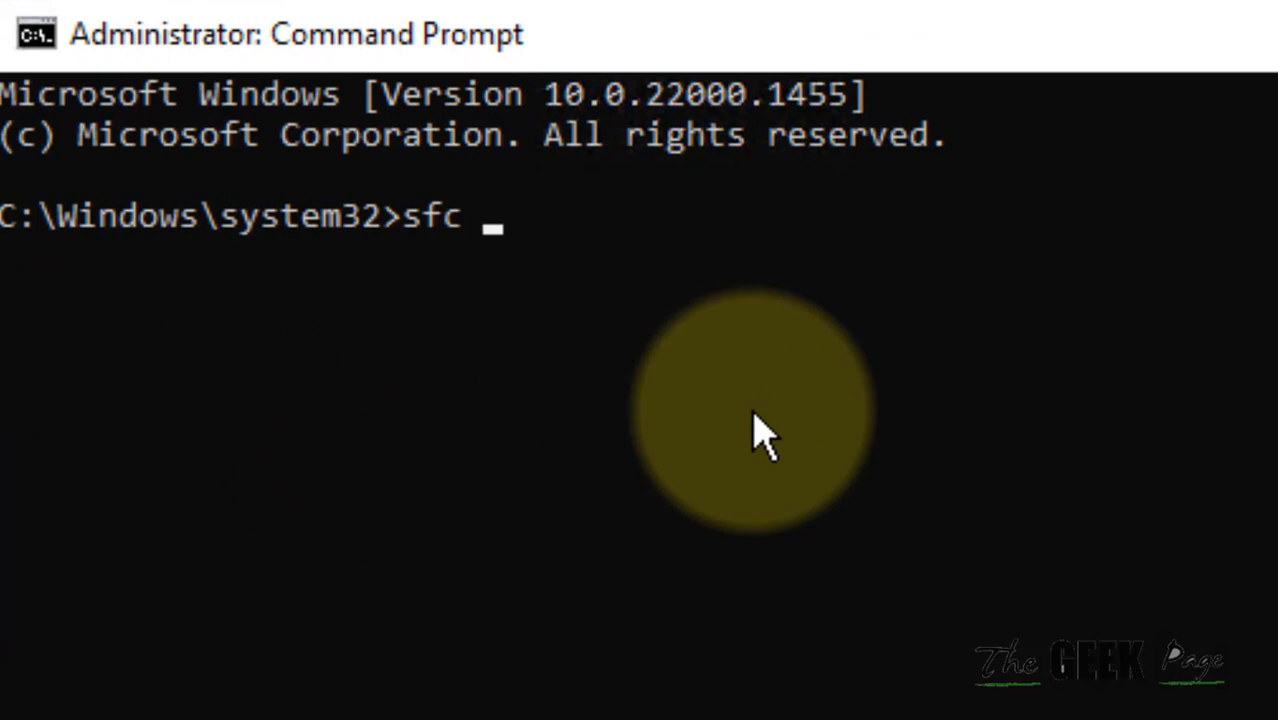
text(/scan)
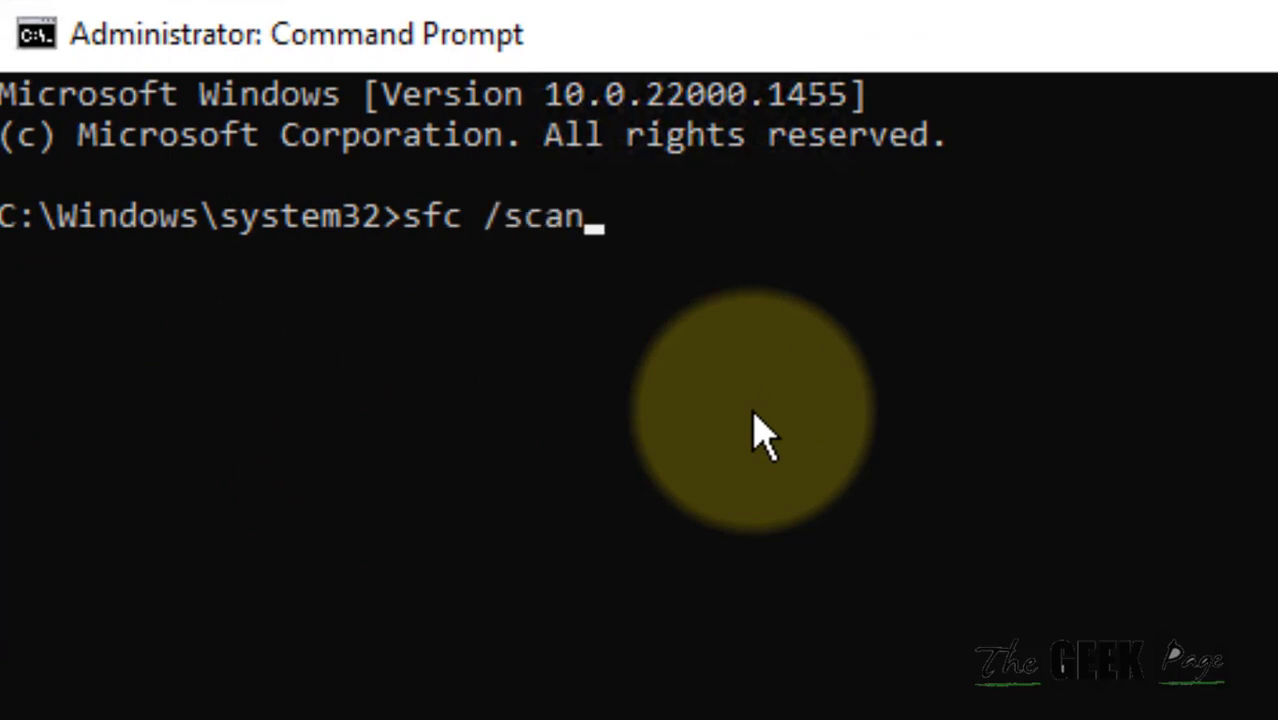
key(Return)
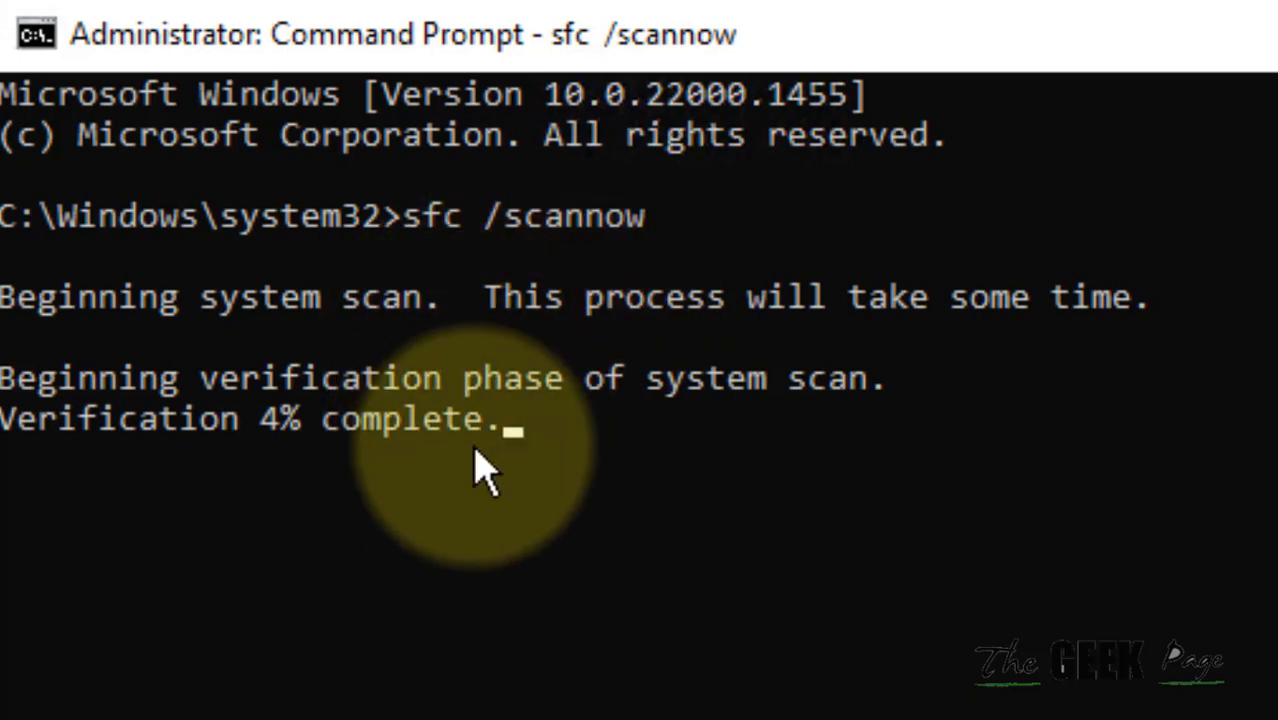
mouse_move(630, 495)
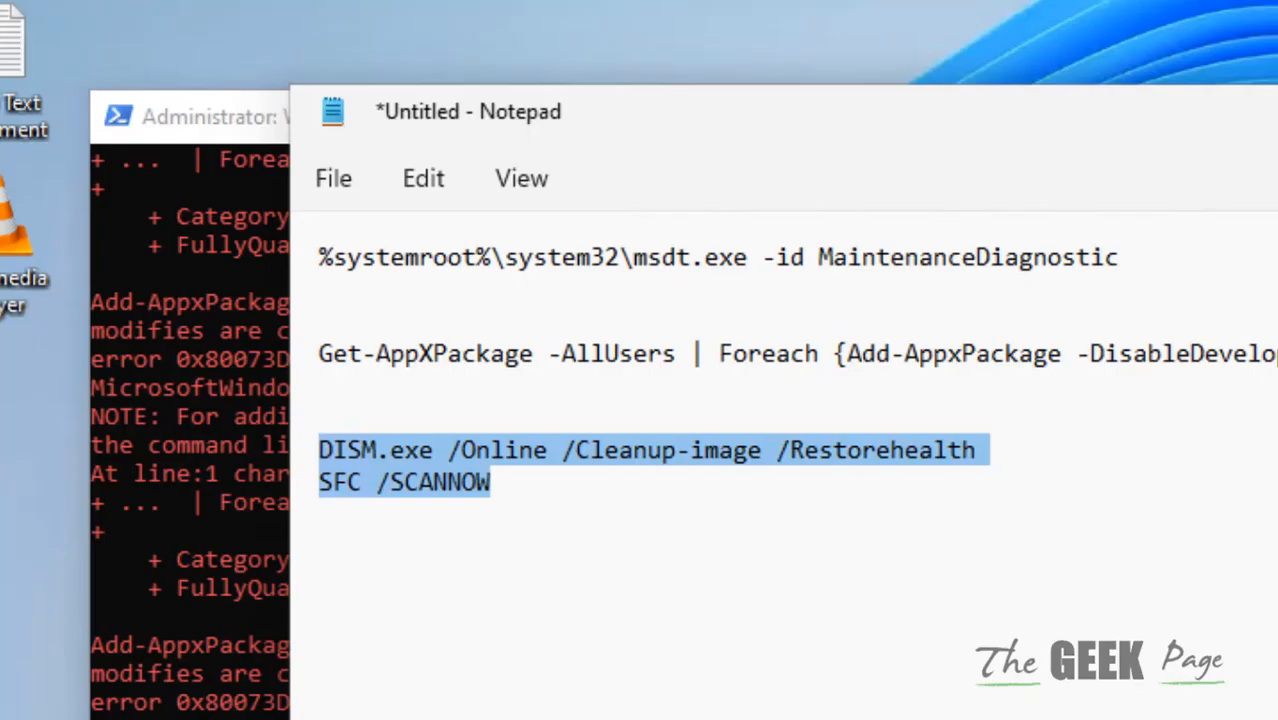
click(200, 116)
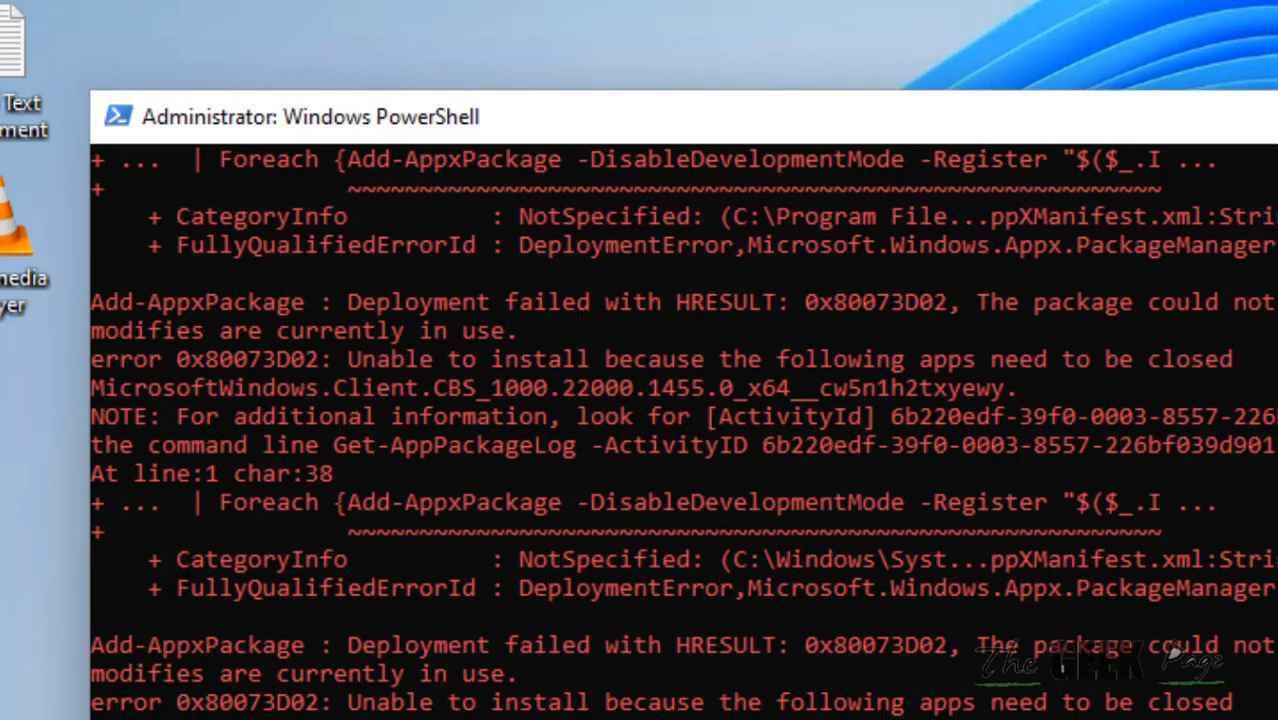